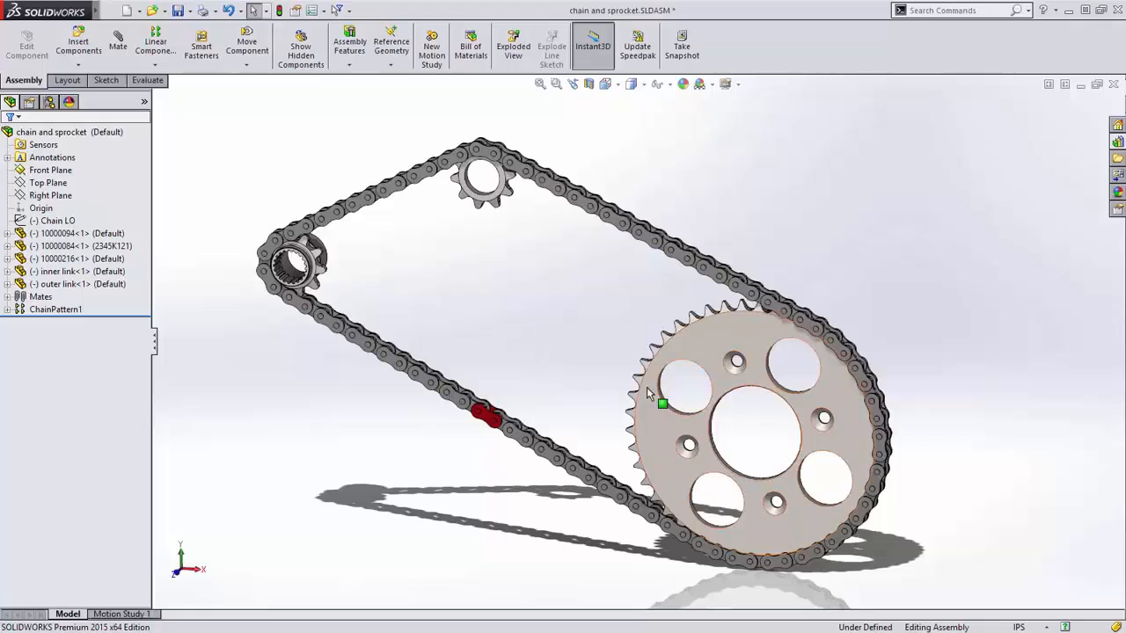
# Switch to Energy chain-demo.SLDASM and view the mounting bracket's two coincident mates.
pyautogui.click(482, 414)
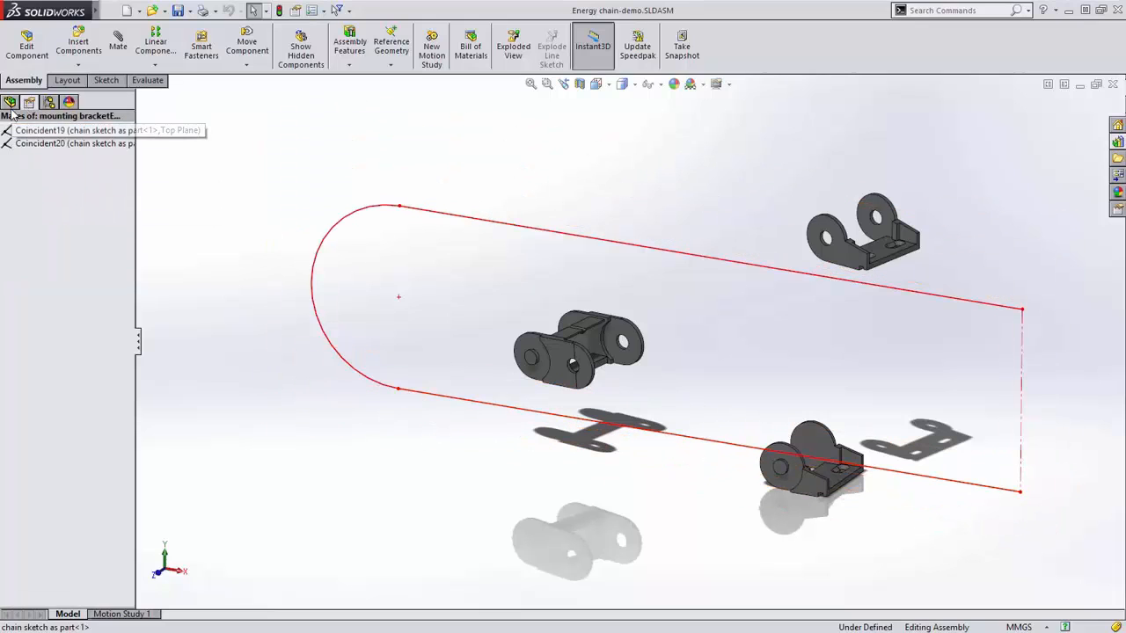
# Inspect the bracket mates, select the chain link, and list the component pattern types.
pyautogui.click(79, 233)
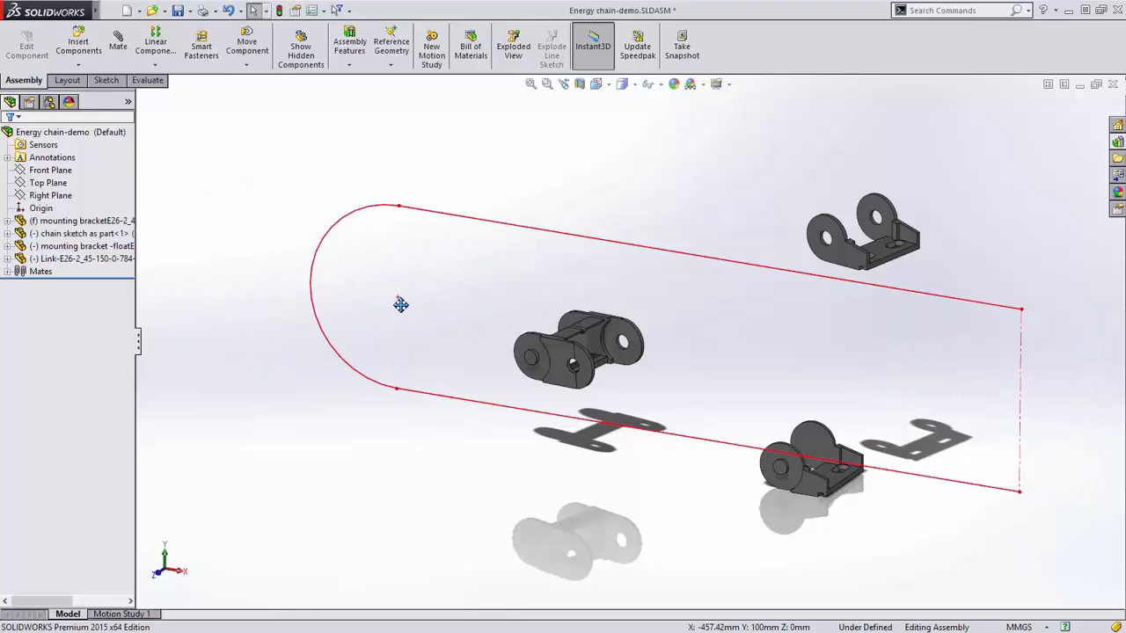
pyautogui.click(79, 246)
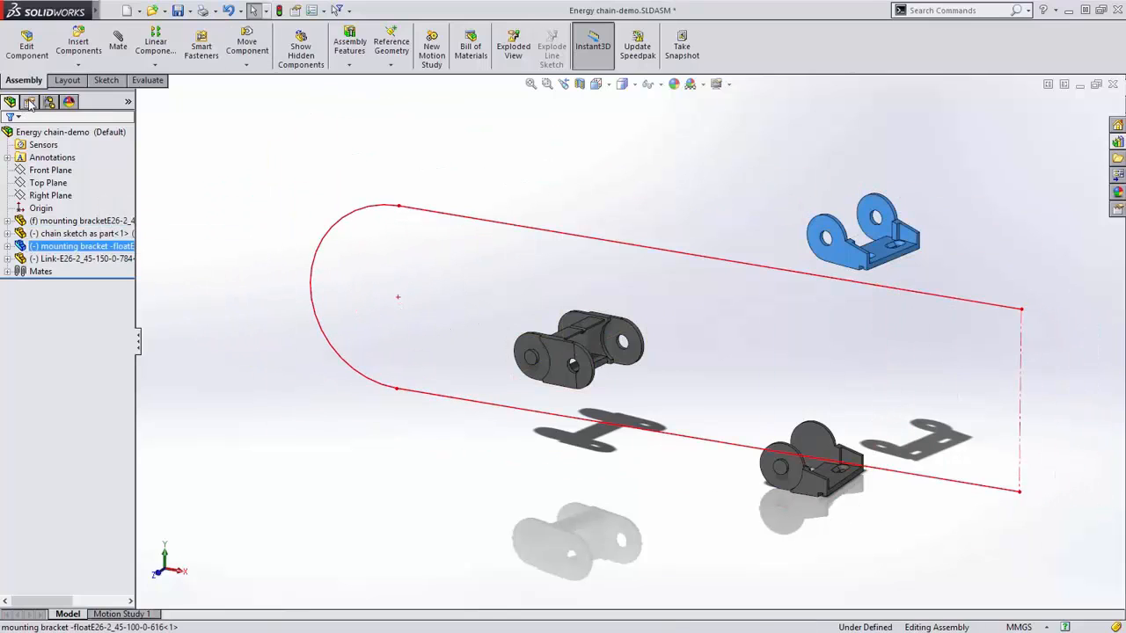
pyautogui.click(80, 221)
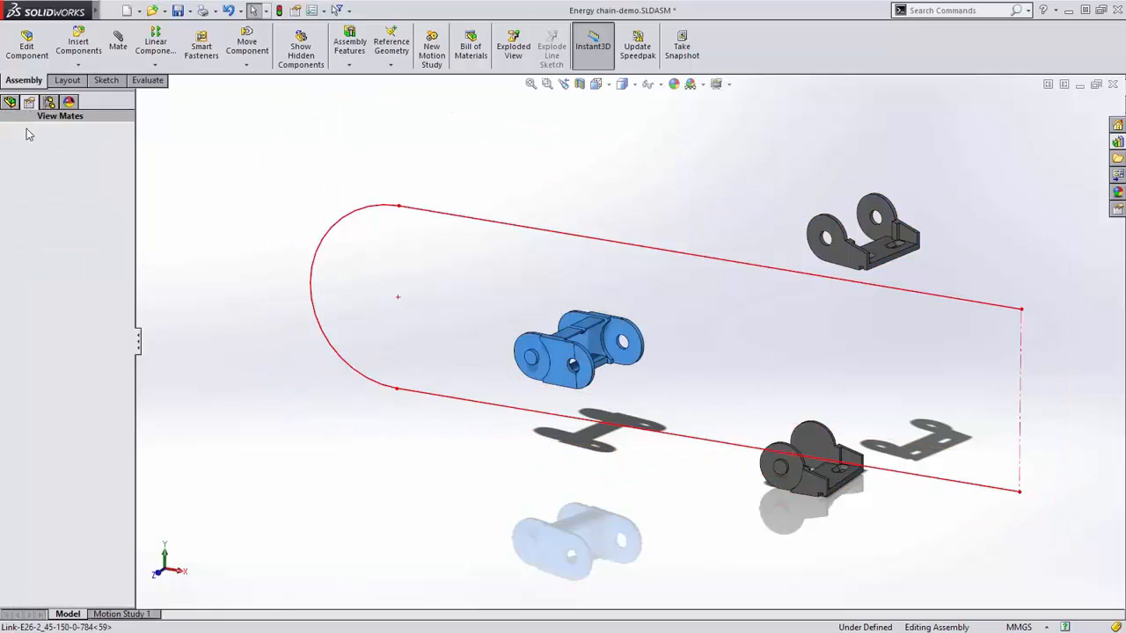
pyautogui.click(155, 64)
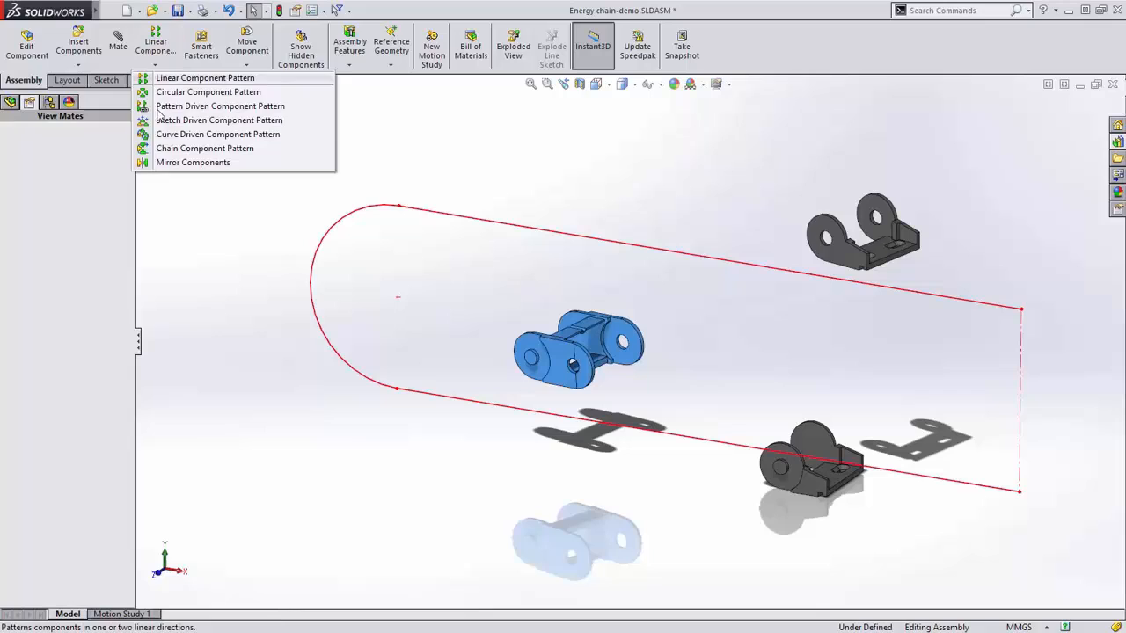
# Create ChainPattern1 filling the open-loop path with links, using the pivot edge and Front Plane.
pyautogui.click(204, 148)
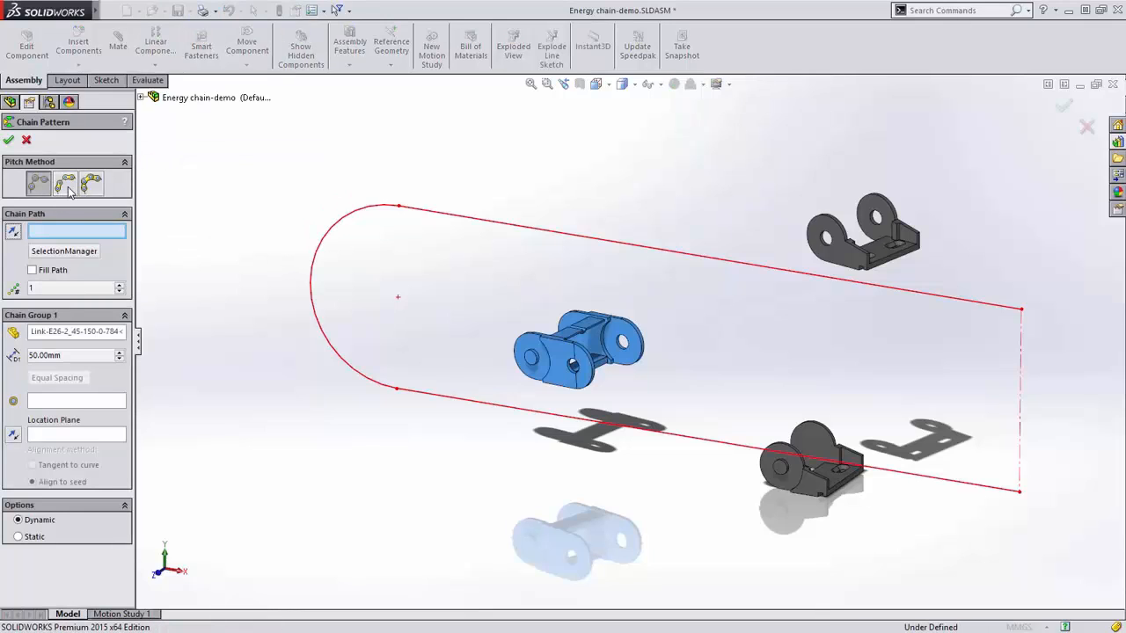
pyautogui.moveTo(92, 183)
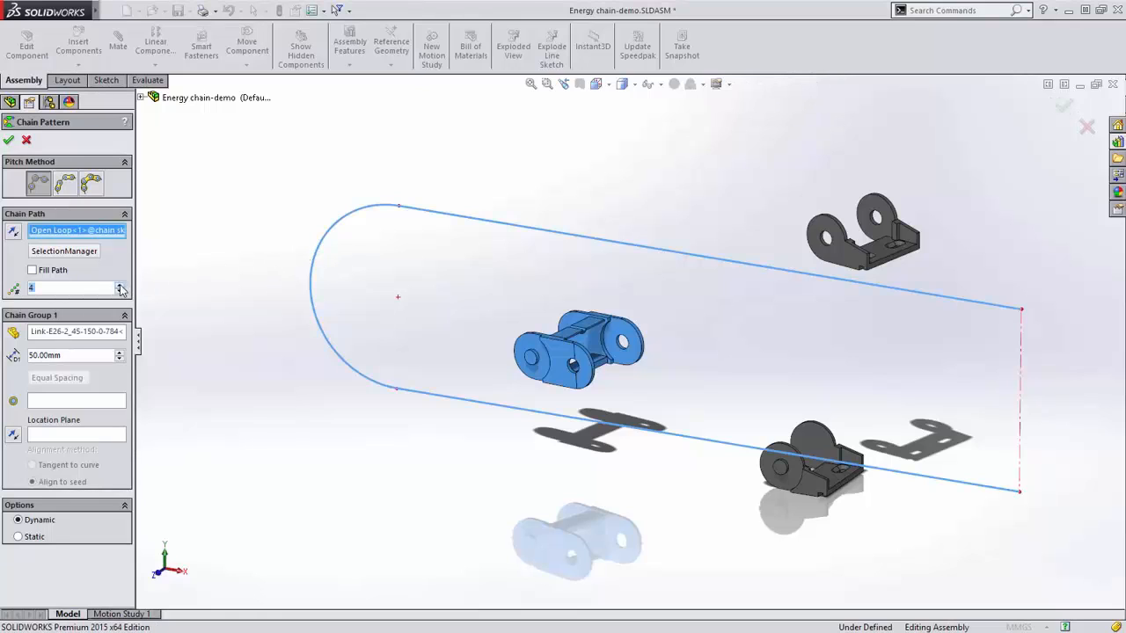
pyautogui.click(33, 271)
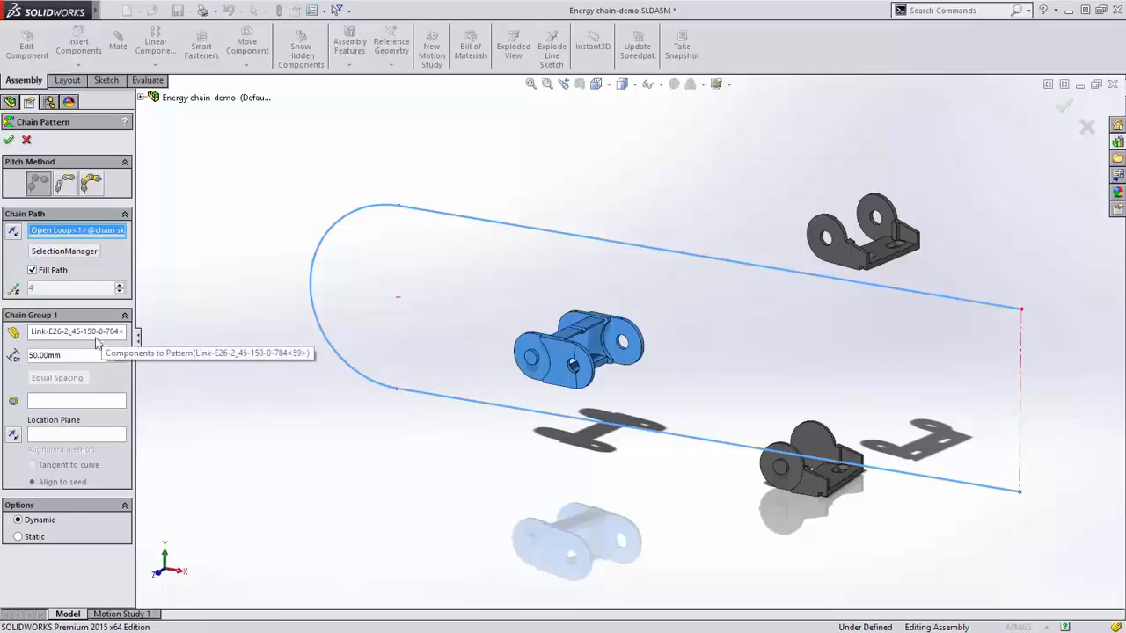
pyautogui.moveTo(84, 409)
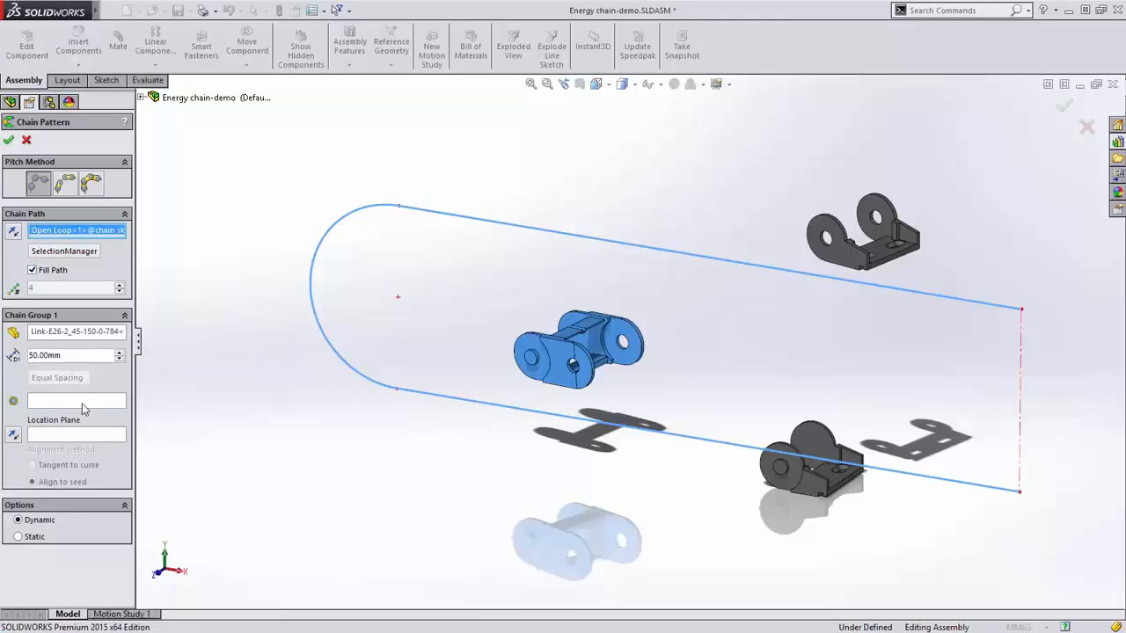
pyautogui.click(589, 387)
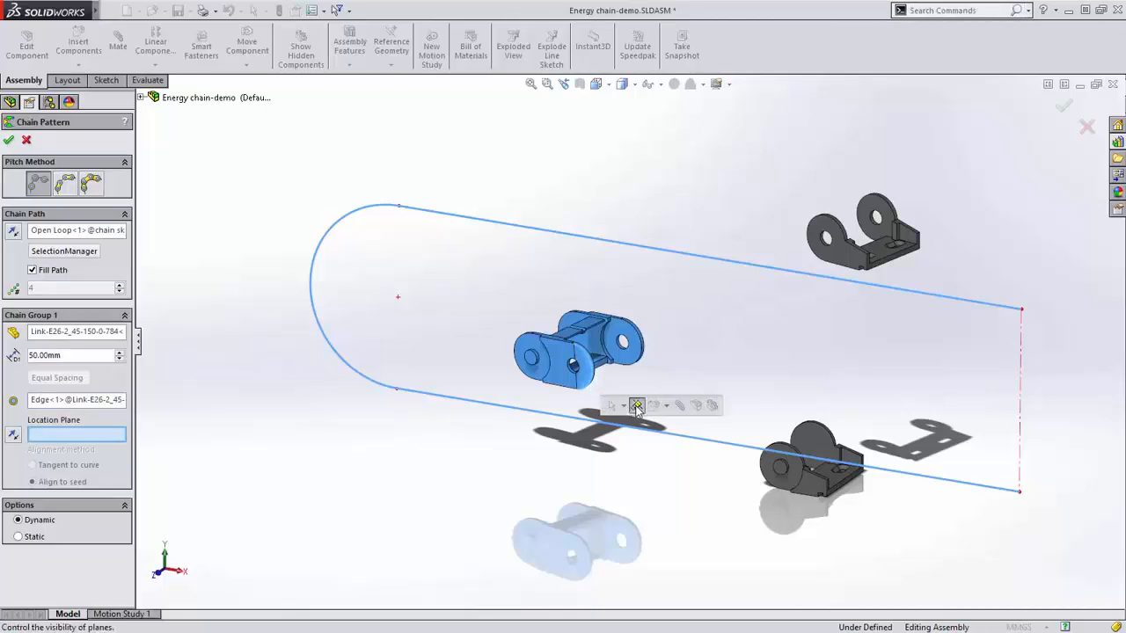
pyautogui.click(607, 391)
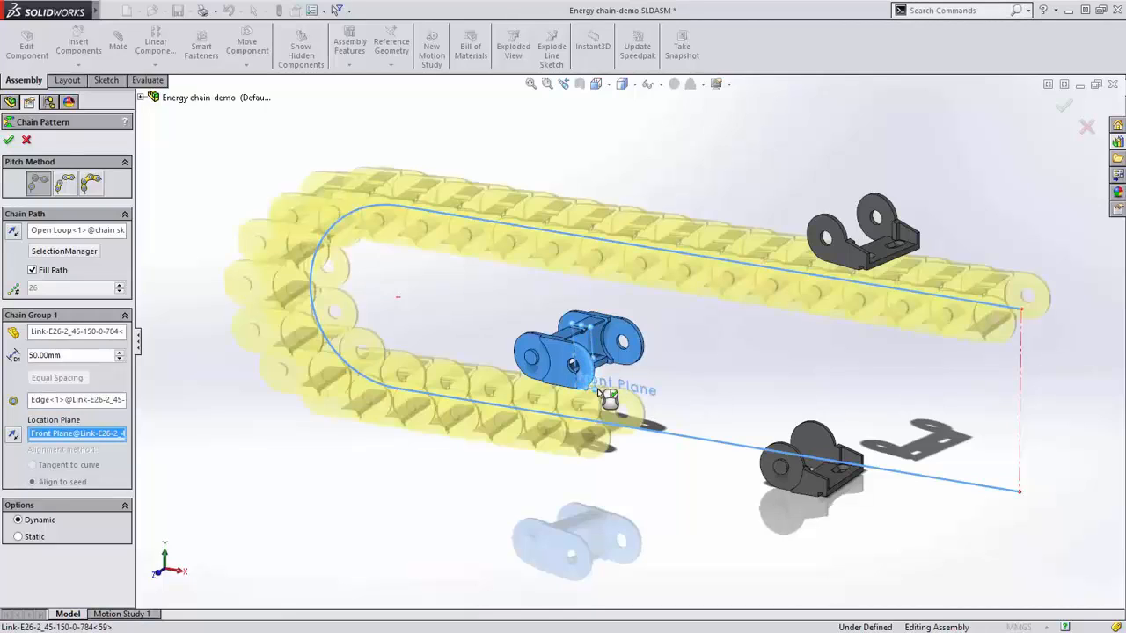
pyautogui.click(9, 139)
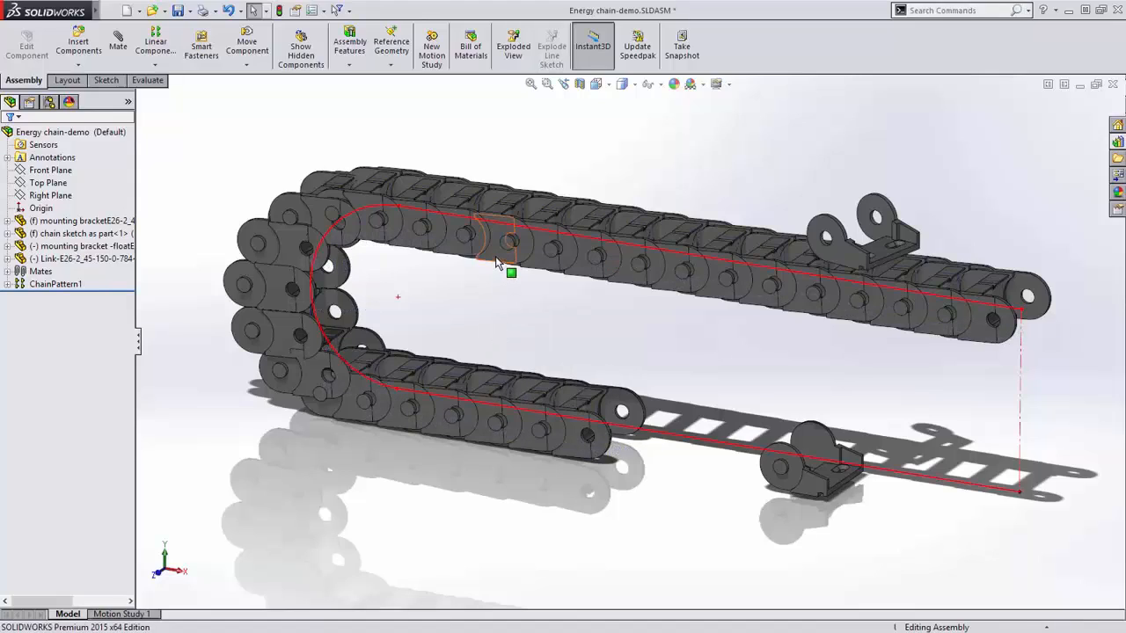
# Edit ChainPattern1 to a two-edge distance linkage pitch of 100 mm.
pyautogui.click(497, 238)
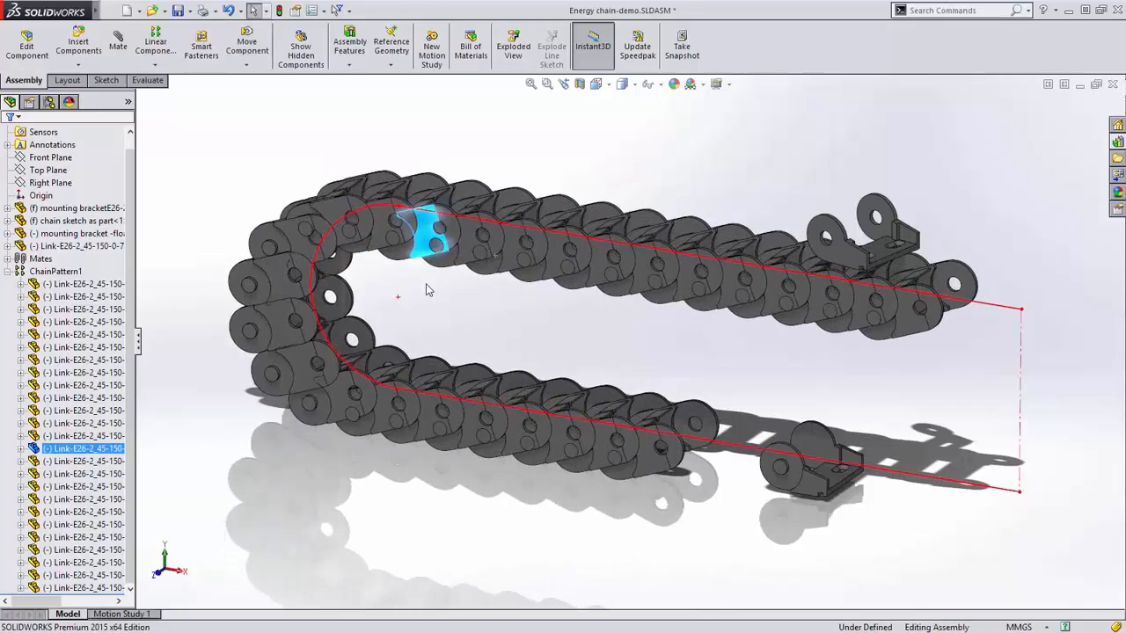
pyautogui.click(70, 245)
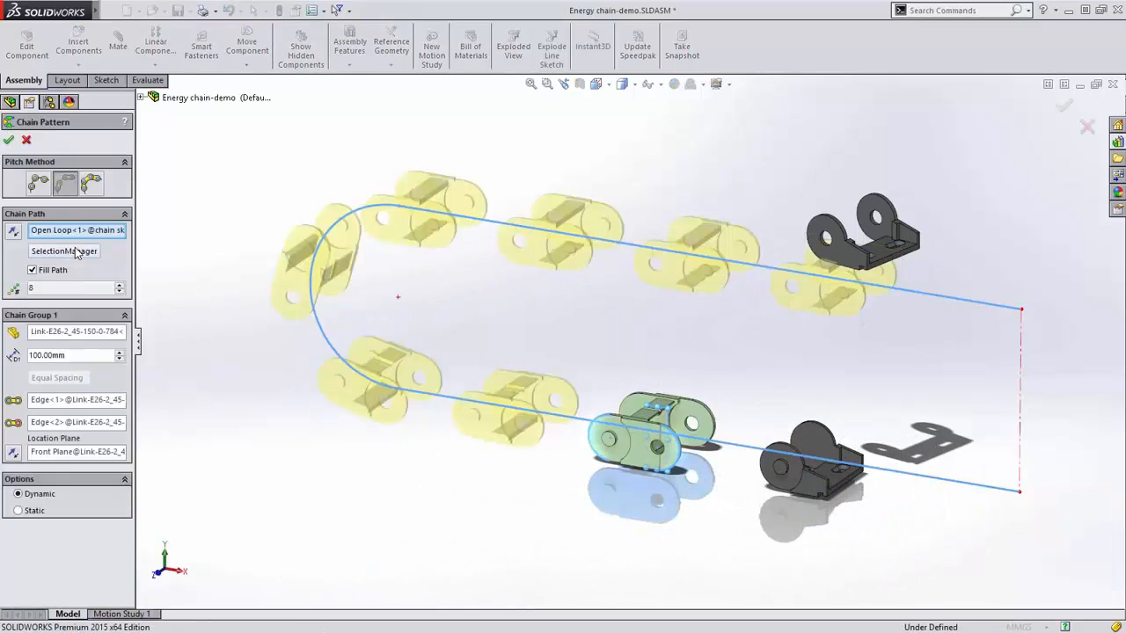
# Turn Fill Path off, set 19 link instances, and apply the chain pattern.
pyautogui.click(33, 270)
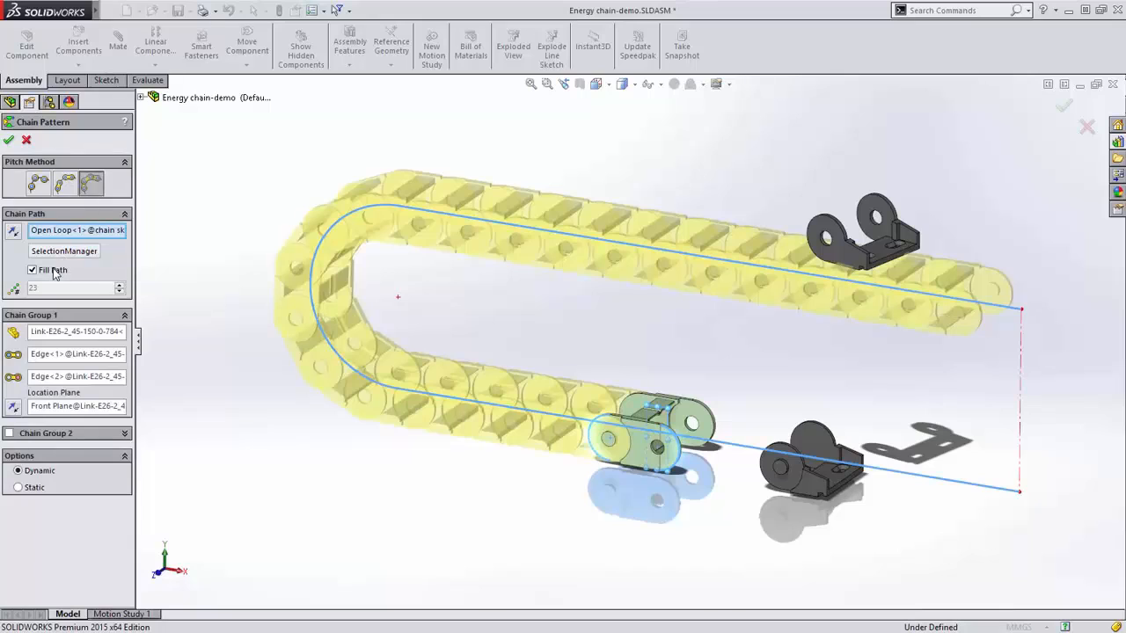
pyautogui.click(33, 270)
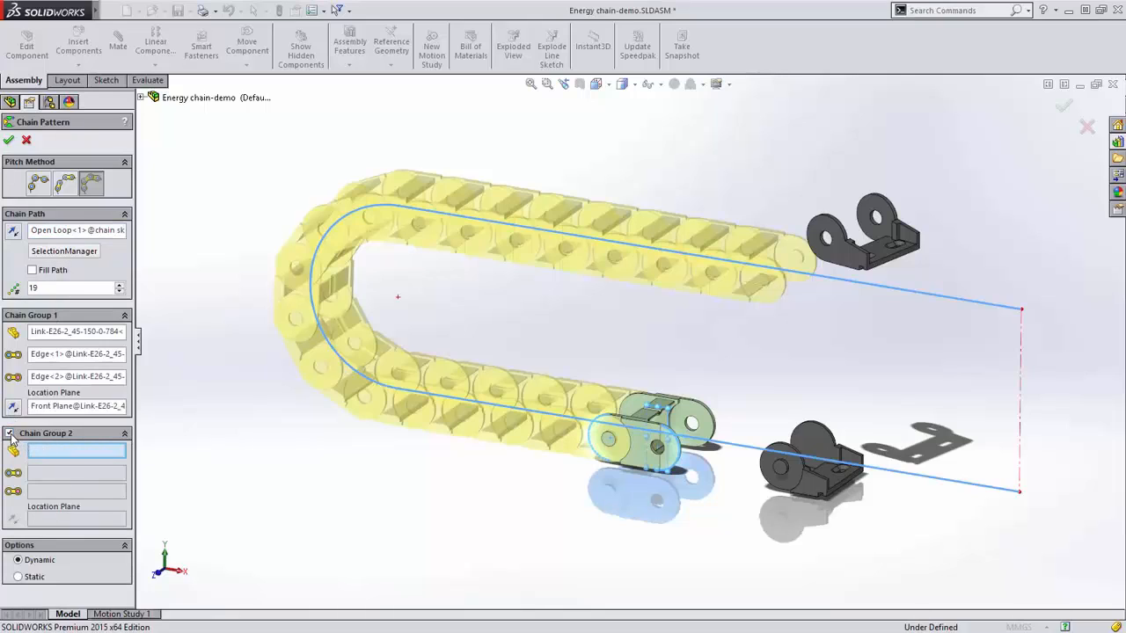
pyautogui.click(8, 140)
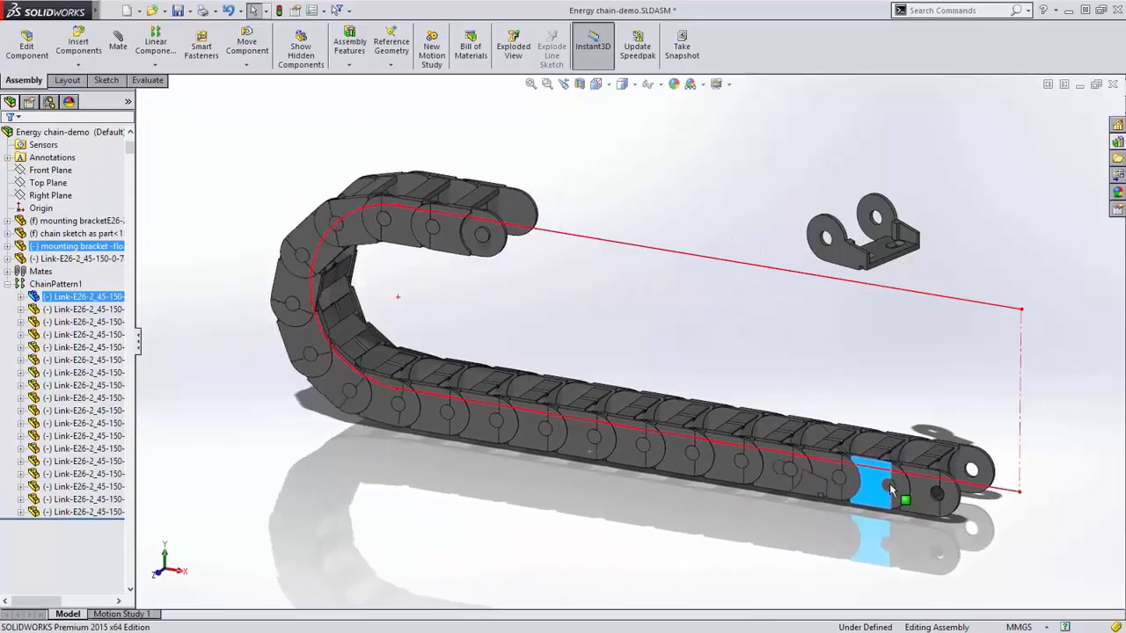
# Drag a link to slide the energy chain along its path, then show open documents.
pyautogui.moveTo(889, 488); pyautogui.dragTo(638, 458)
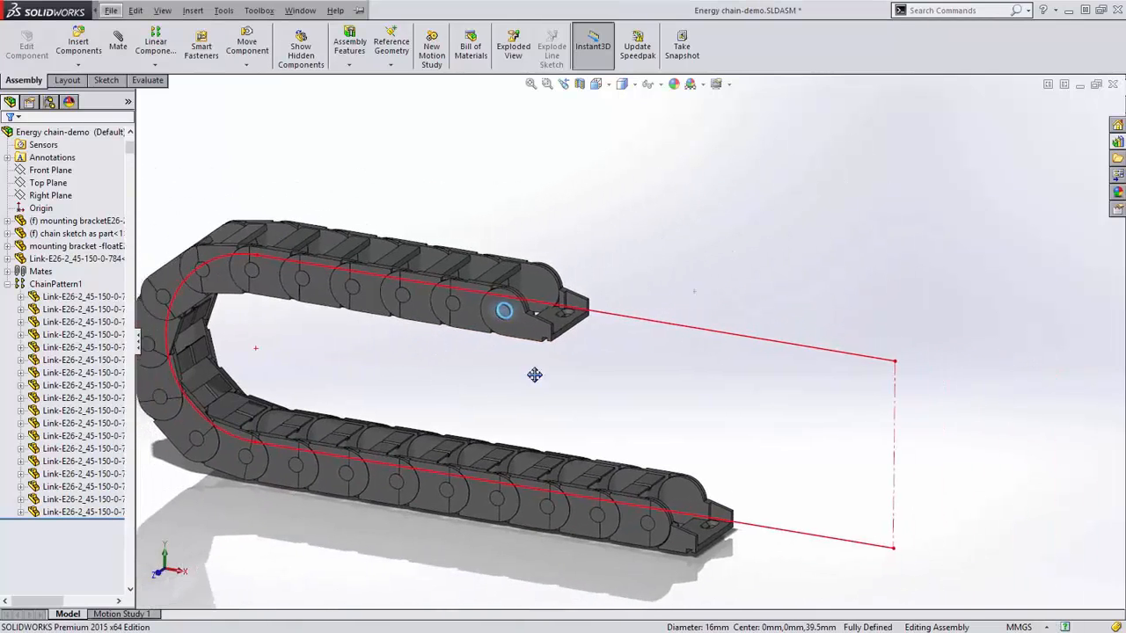
pyautogui.rightClick(75, 233)
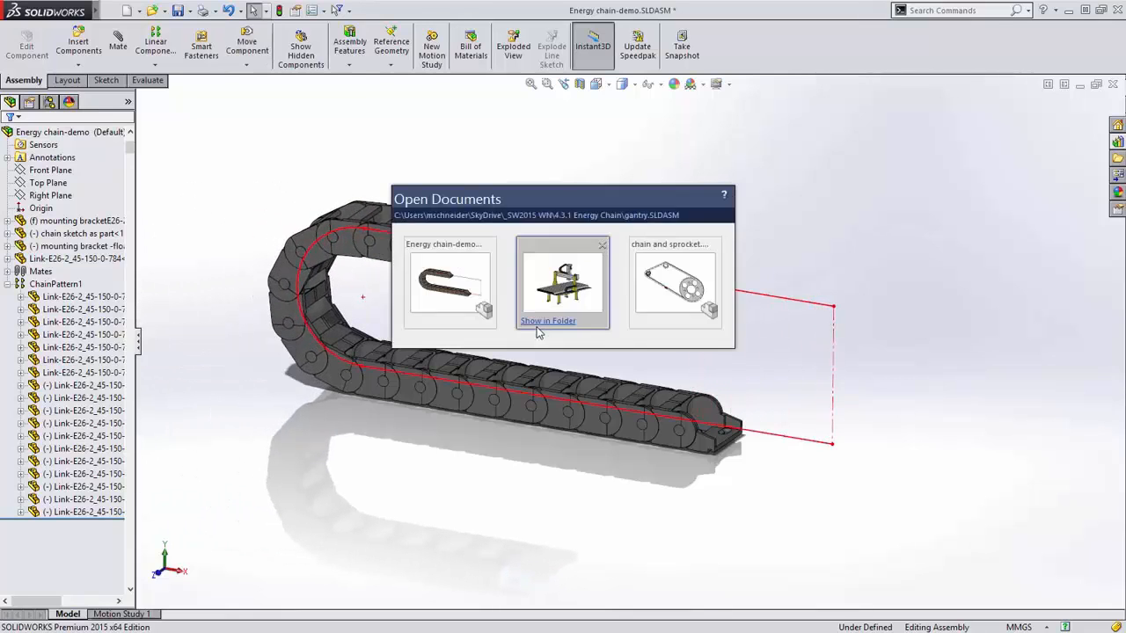
# Switch to gantry.SLDASM and drag the linear actuator so the energy chains flex.
pyautogui.click(562, 282)
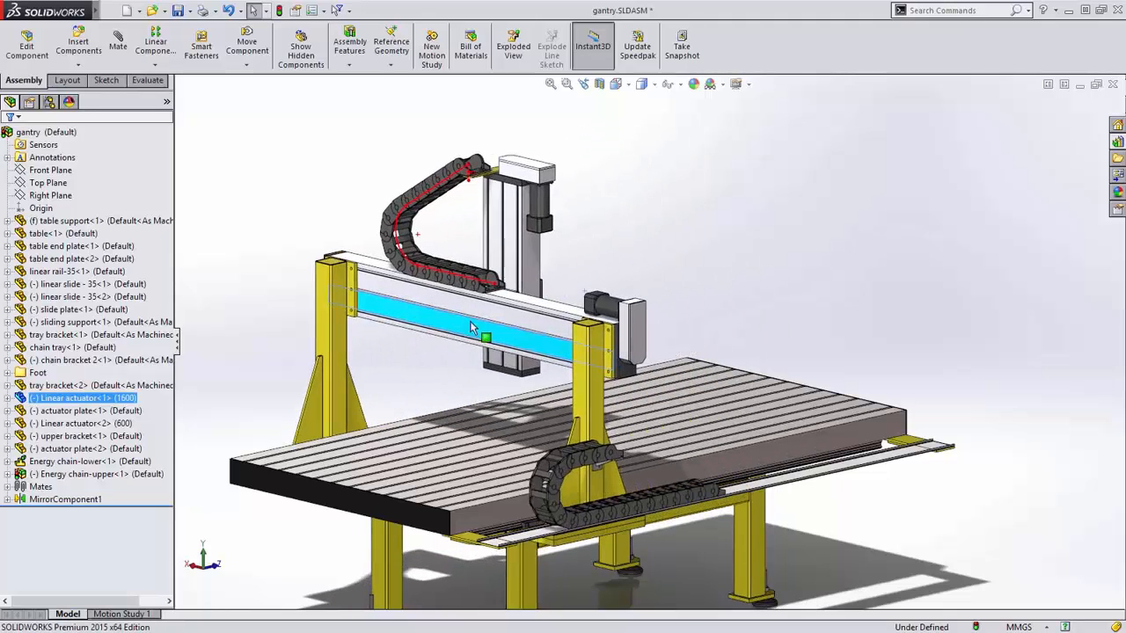
pyautogui.moveTo(471, 327); pyautogui.dragTo(554, 332)
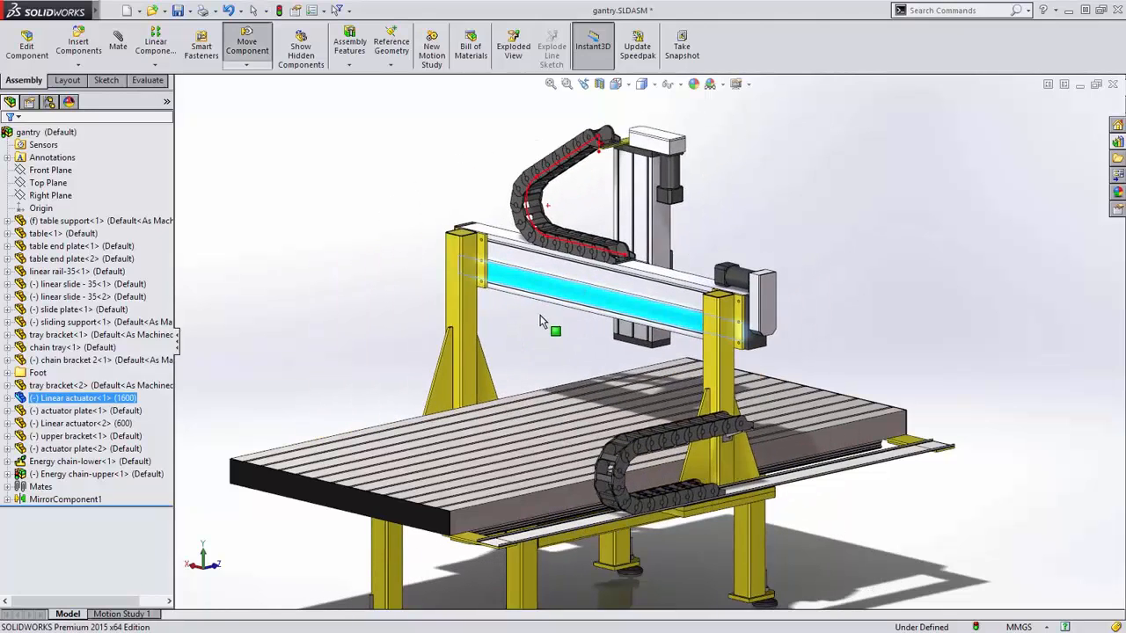